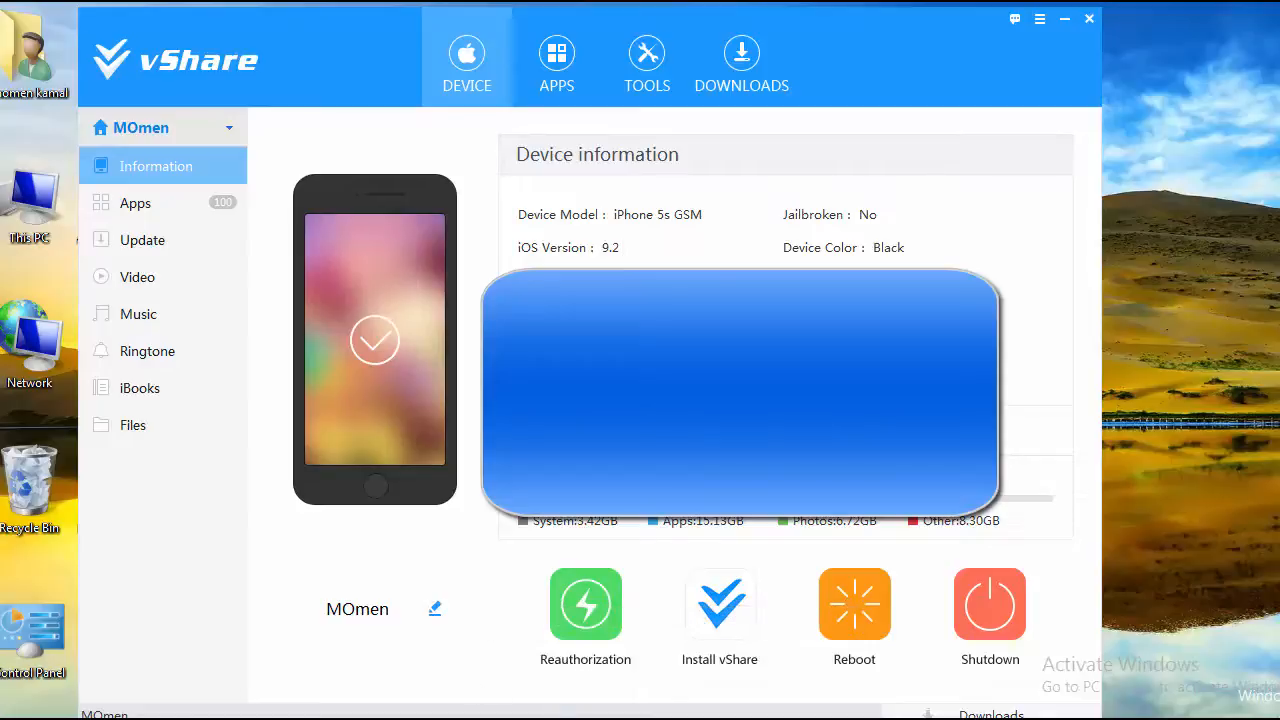
pyautogui.moveTo(655, 580)
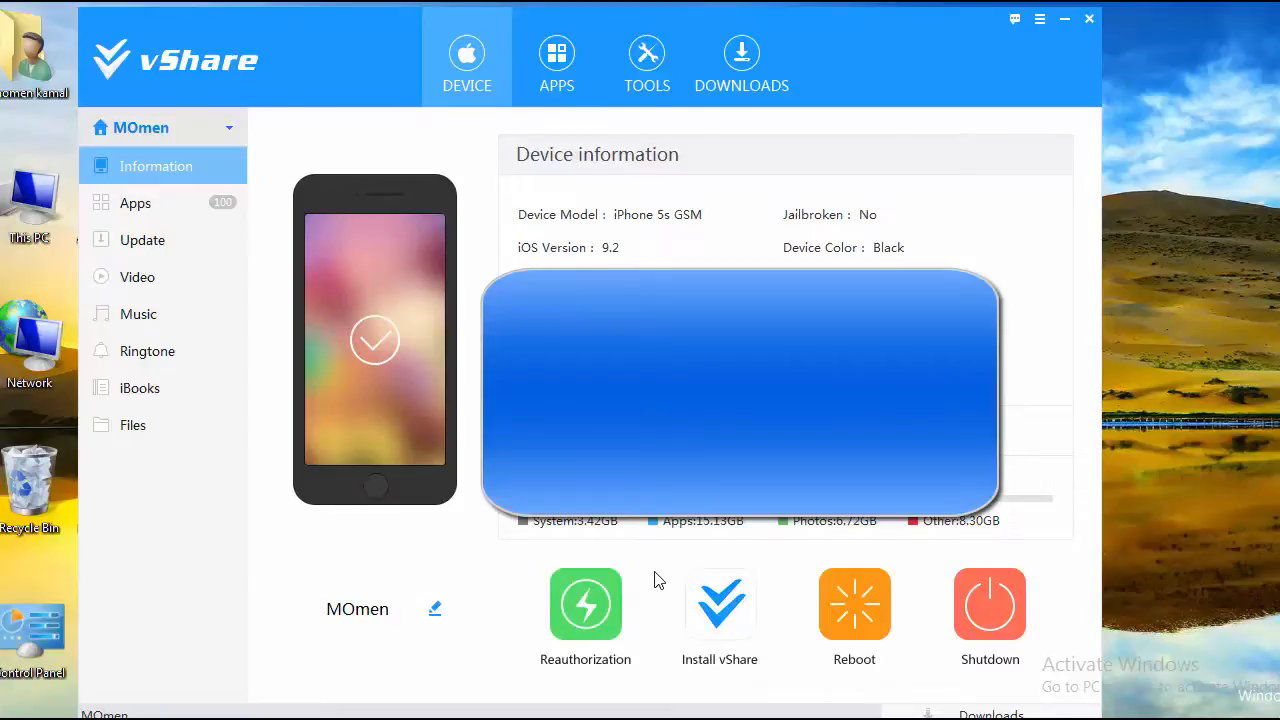
pyautogui.moveTo(585, 602)
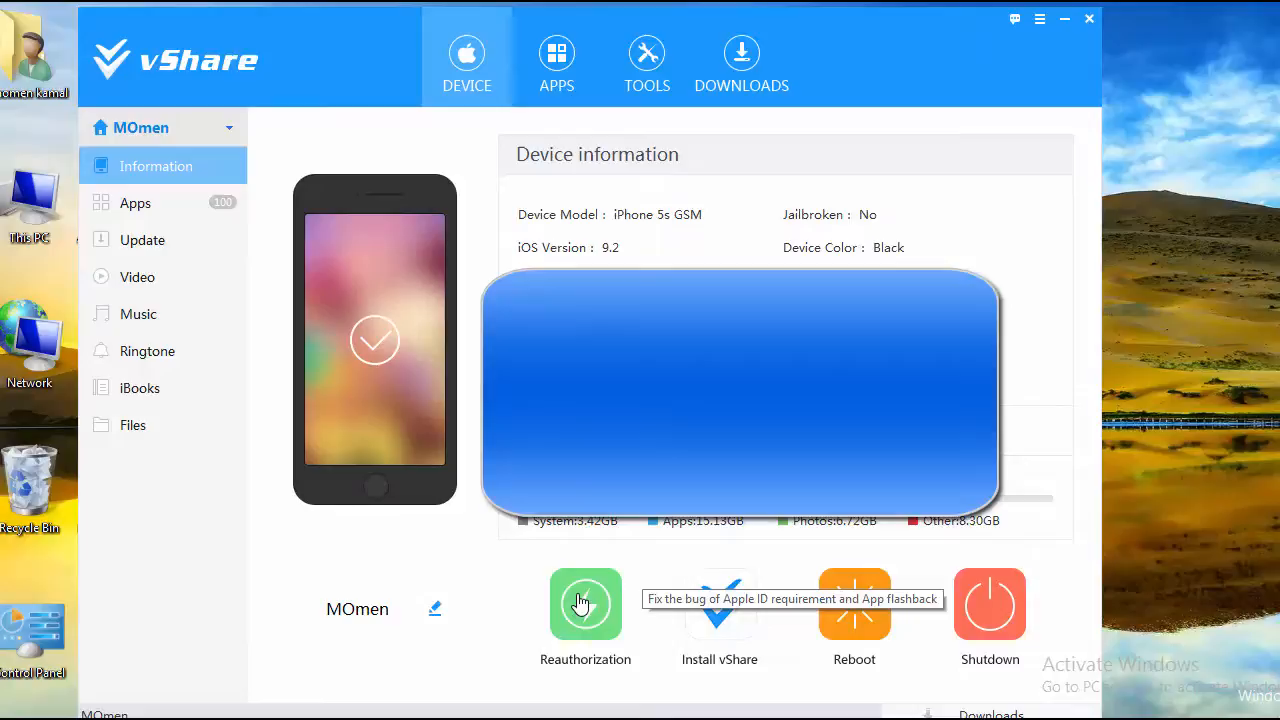
# - Reauthorize the iPhone 5s twice, install vShare onto it, and return to Device info
pyautogui.click(585, 602)
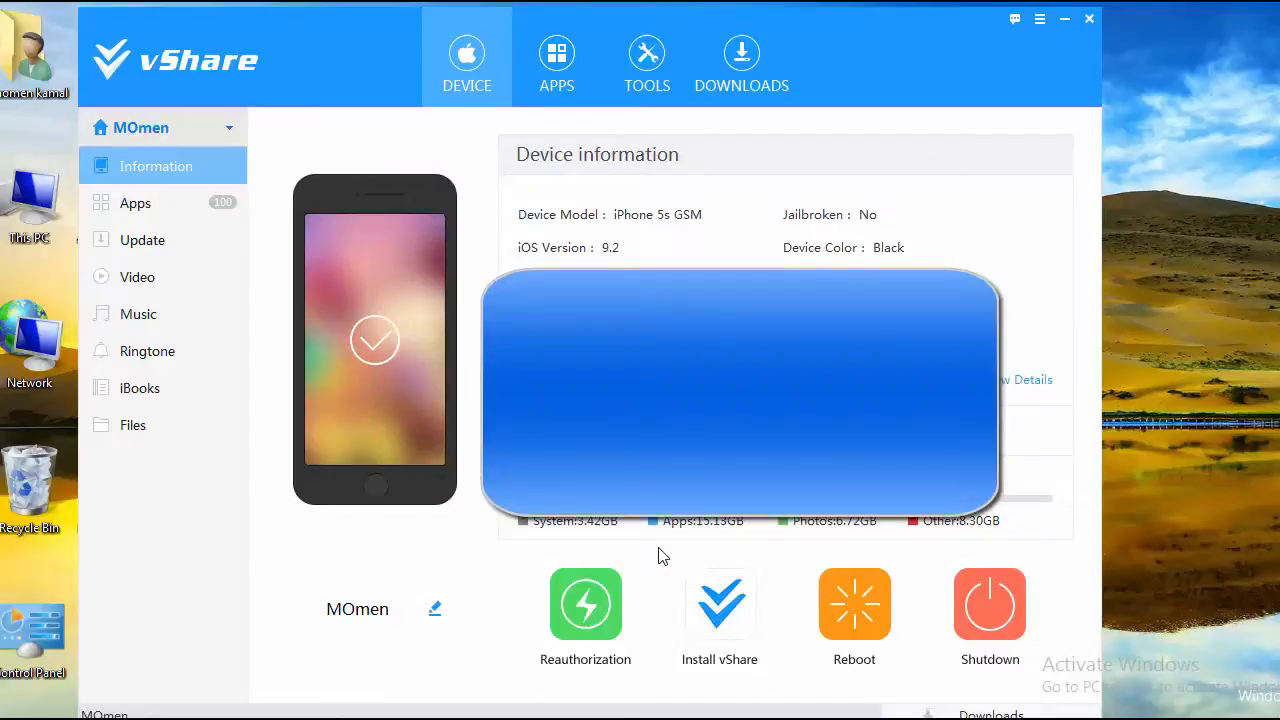
pyautogui.moveTo(586, 603)
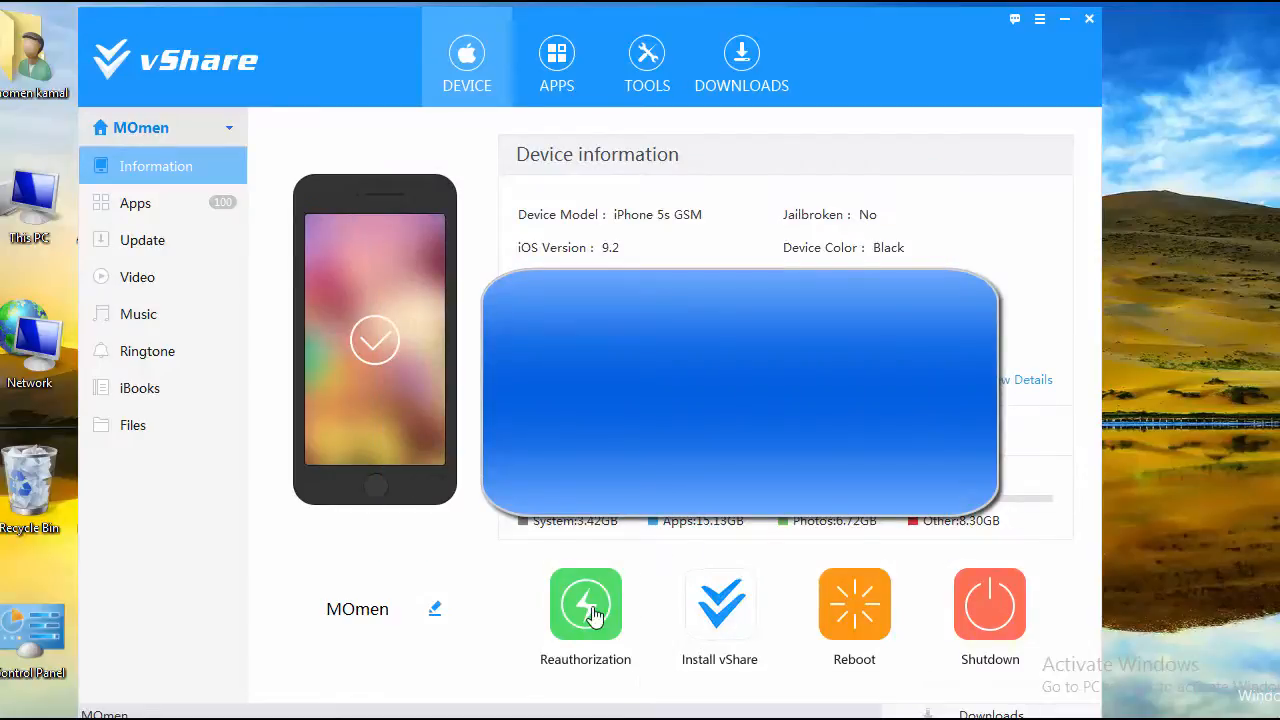
pyautogui.click(585, 602)
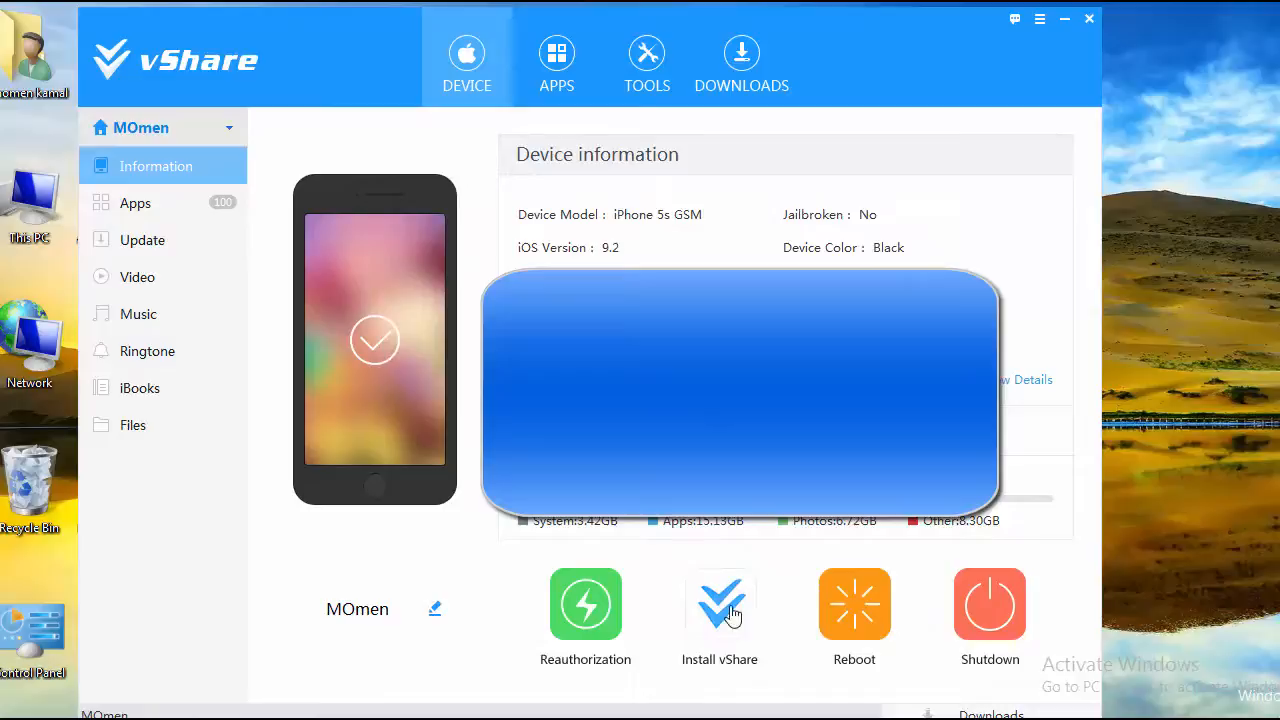
pyautogui.moveTo(780, 573)
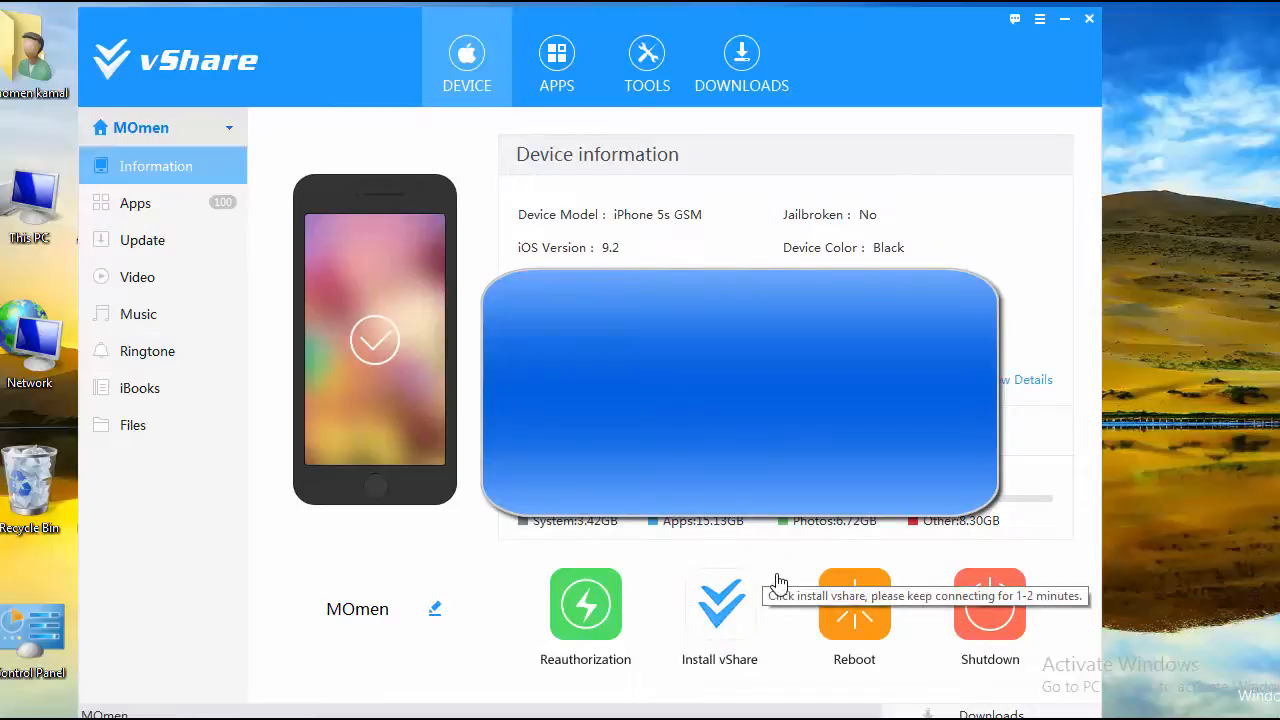
pyautogui.moveTo(789, 578)
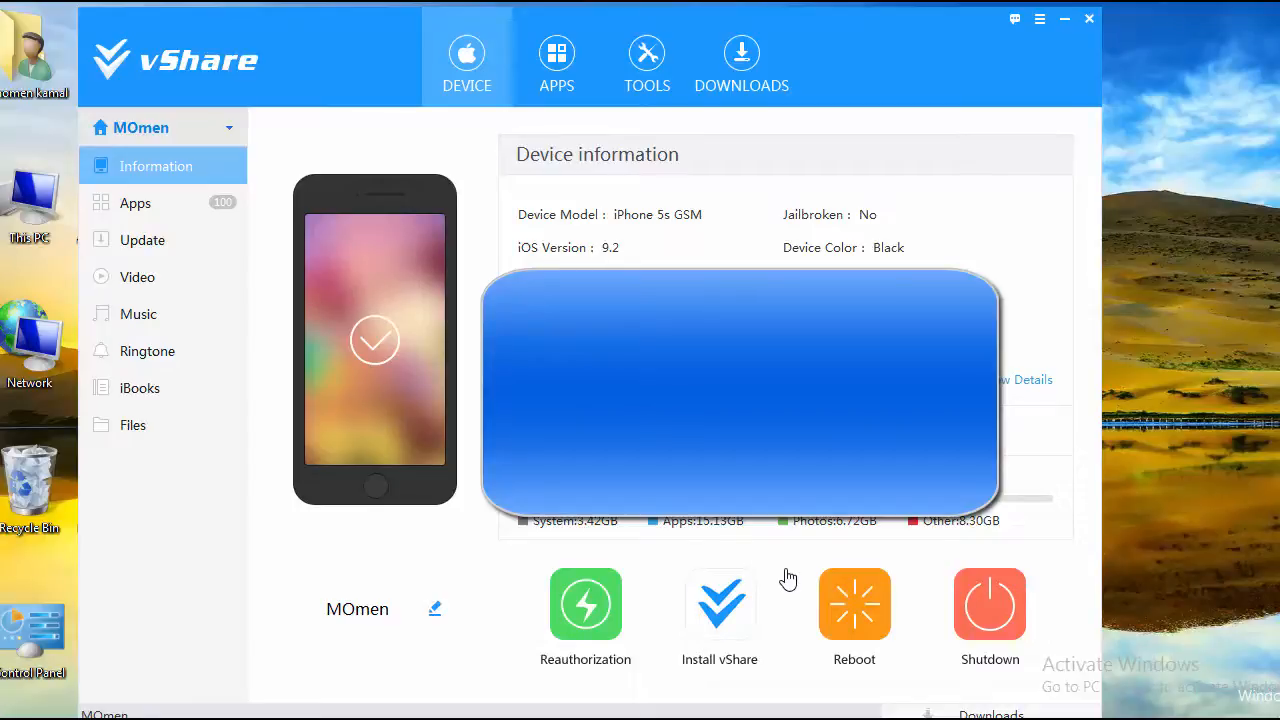
pyautogui.click(741, 60)
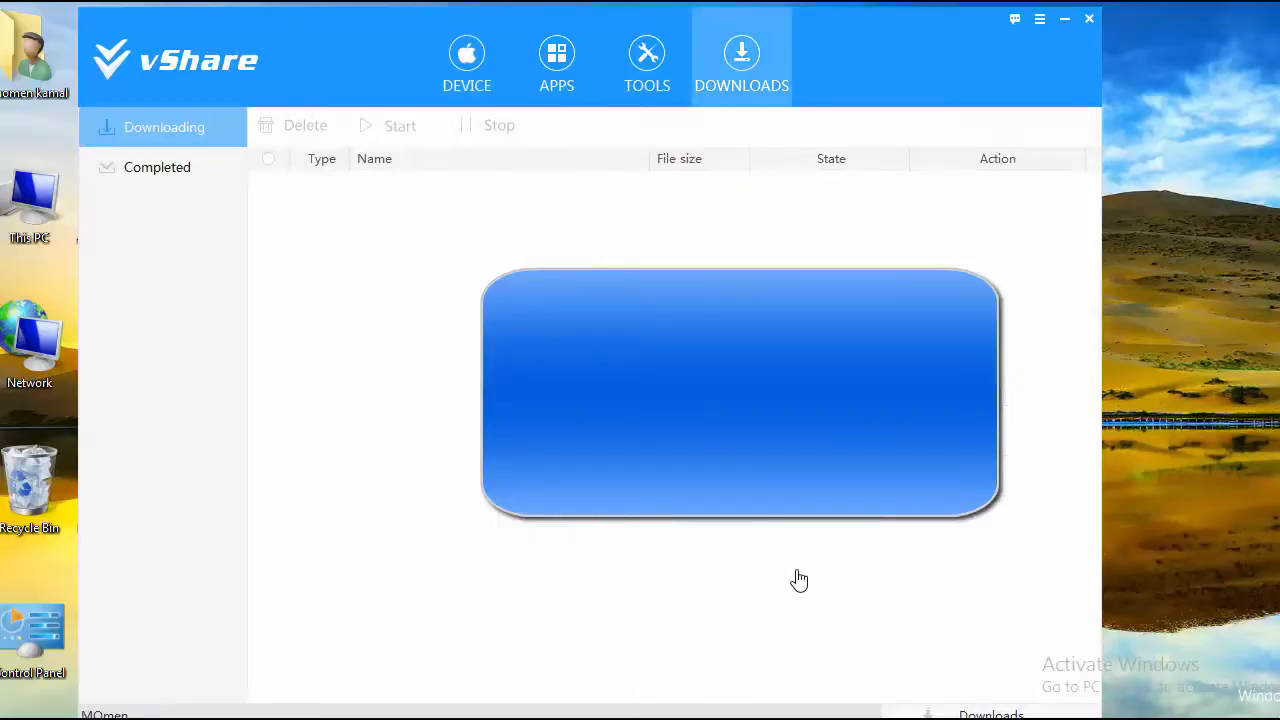
pyautogui.click(466, 60)
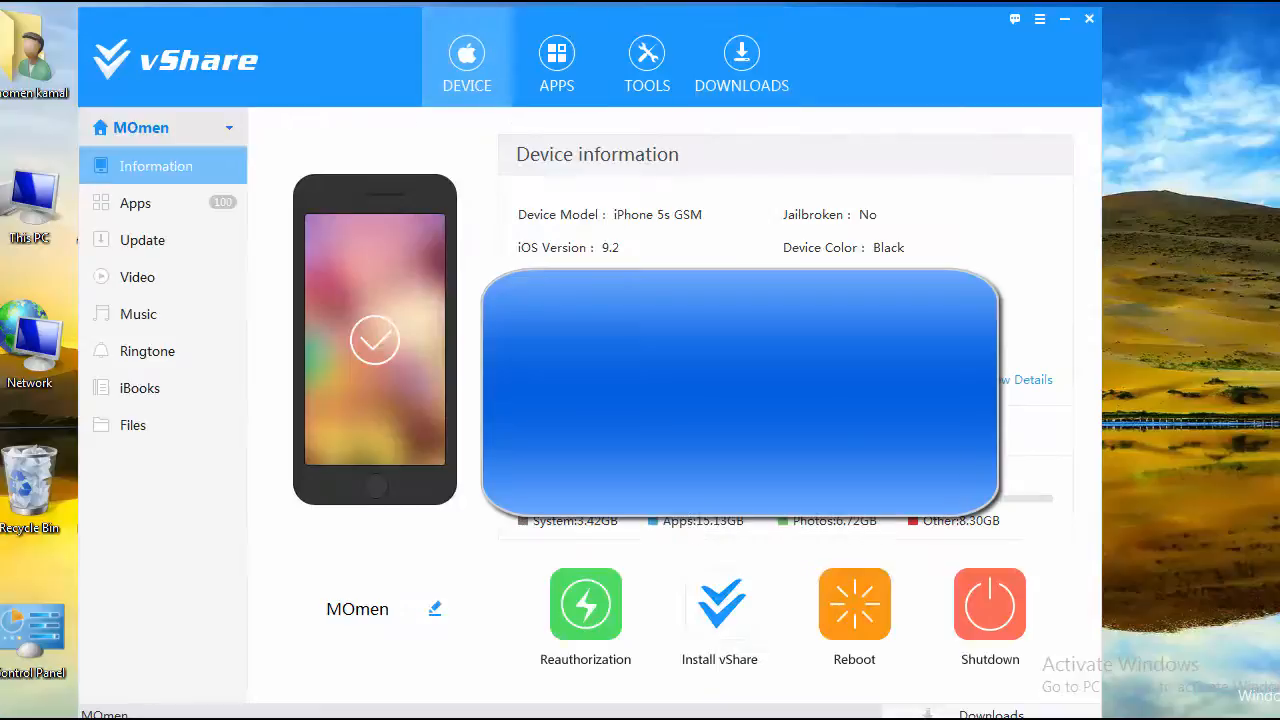
pyautogui.moveTo(648, 584)
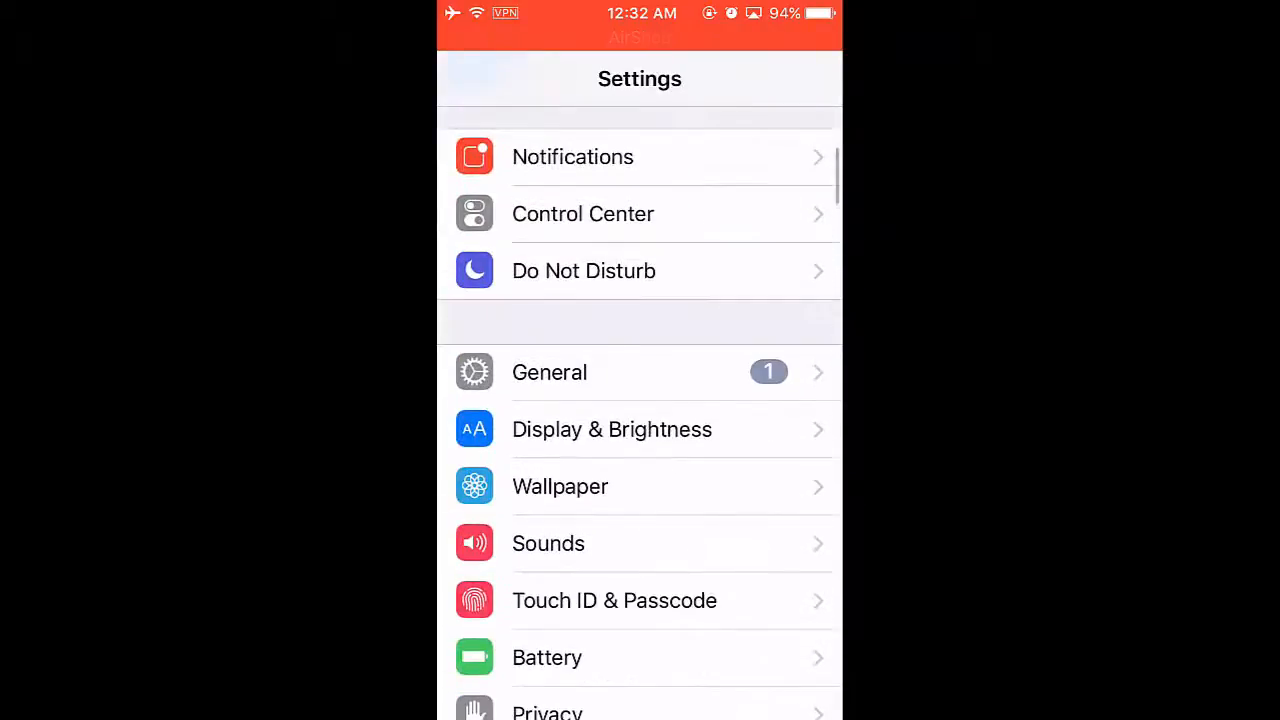
# - Open the vShare Store enterprise profile under General > Profiles & Device Management
pyautogui.click(549, 372)
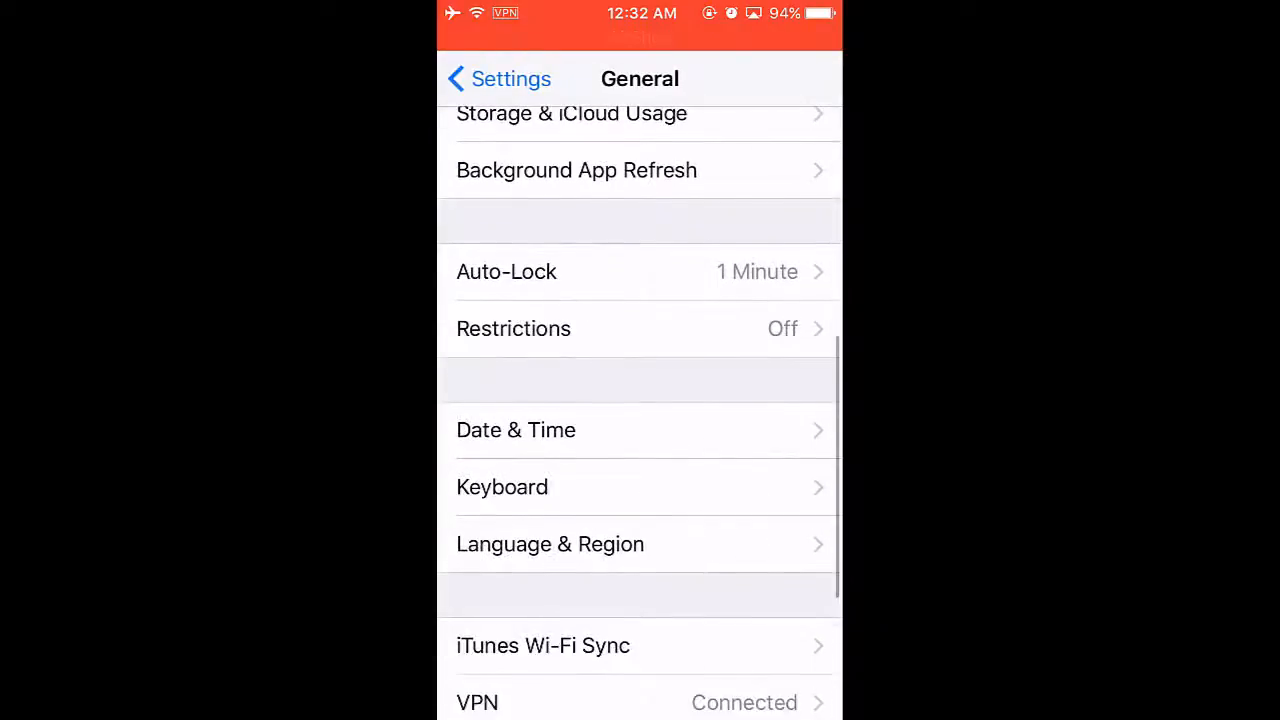
pyautogui.scroll(-3)
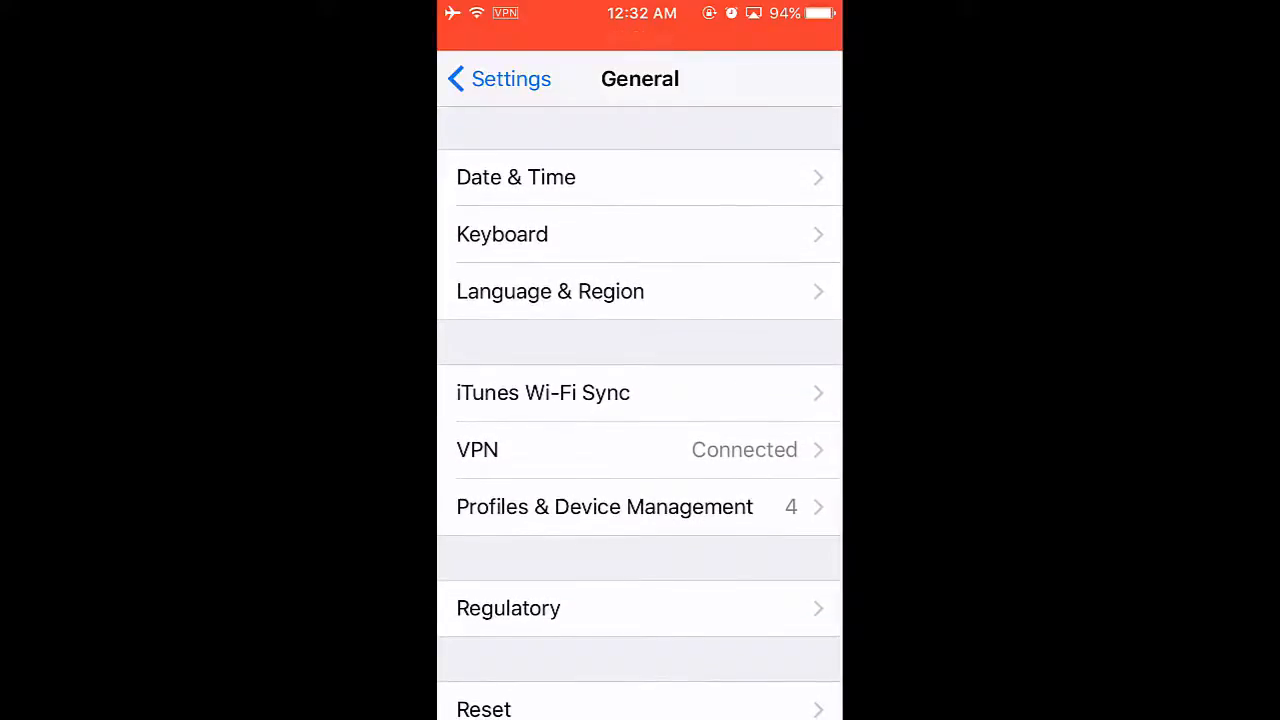
pyautogui.click(604, 506)
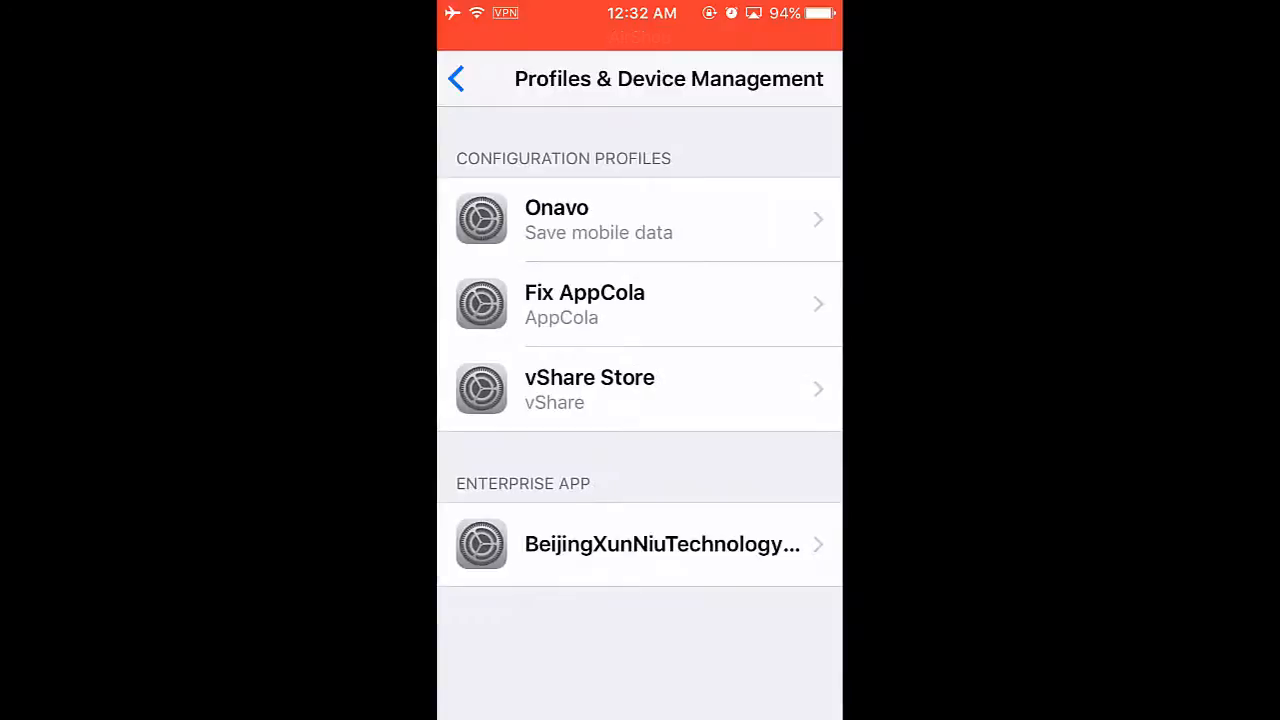
pyautogui.click(639, 389)
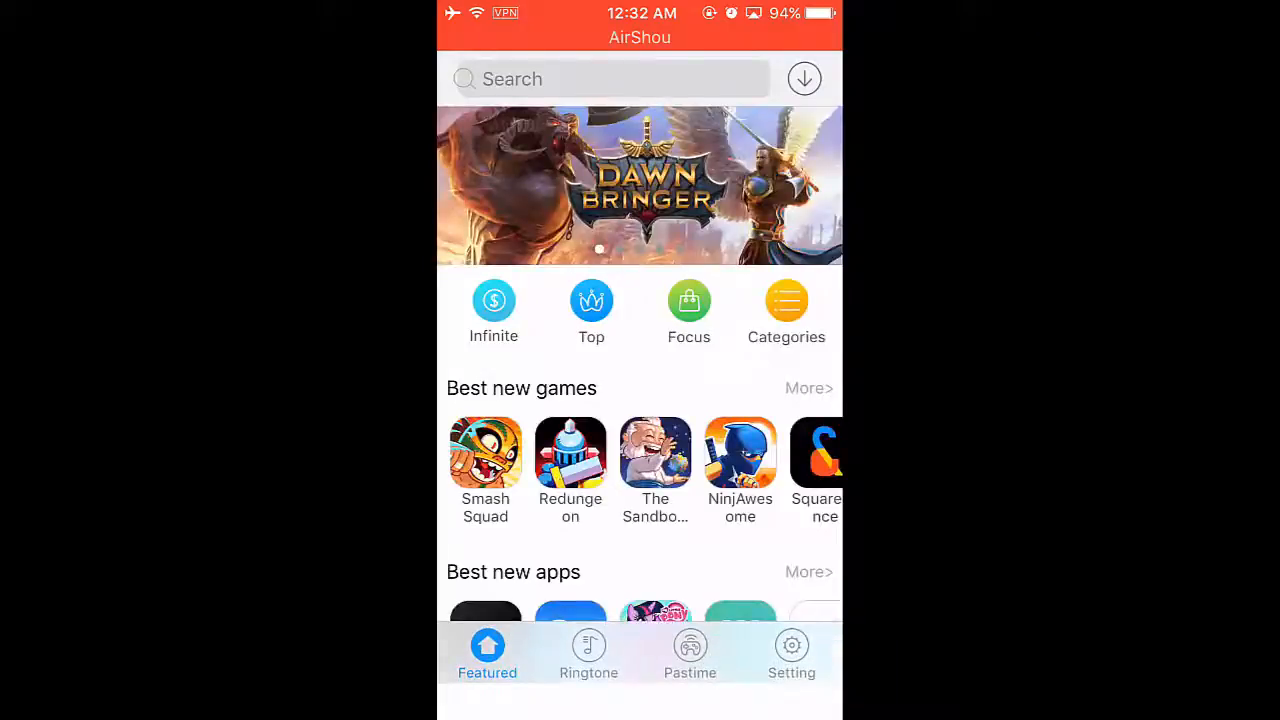
pyautogui.scroll(-3)
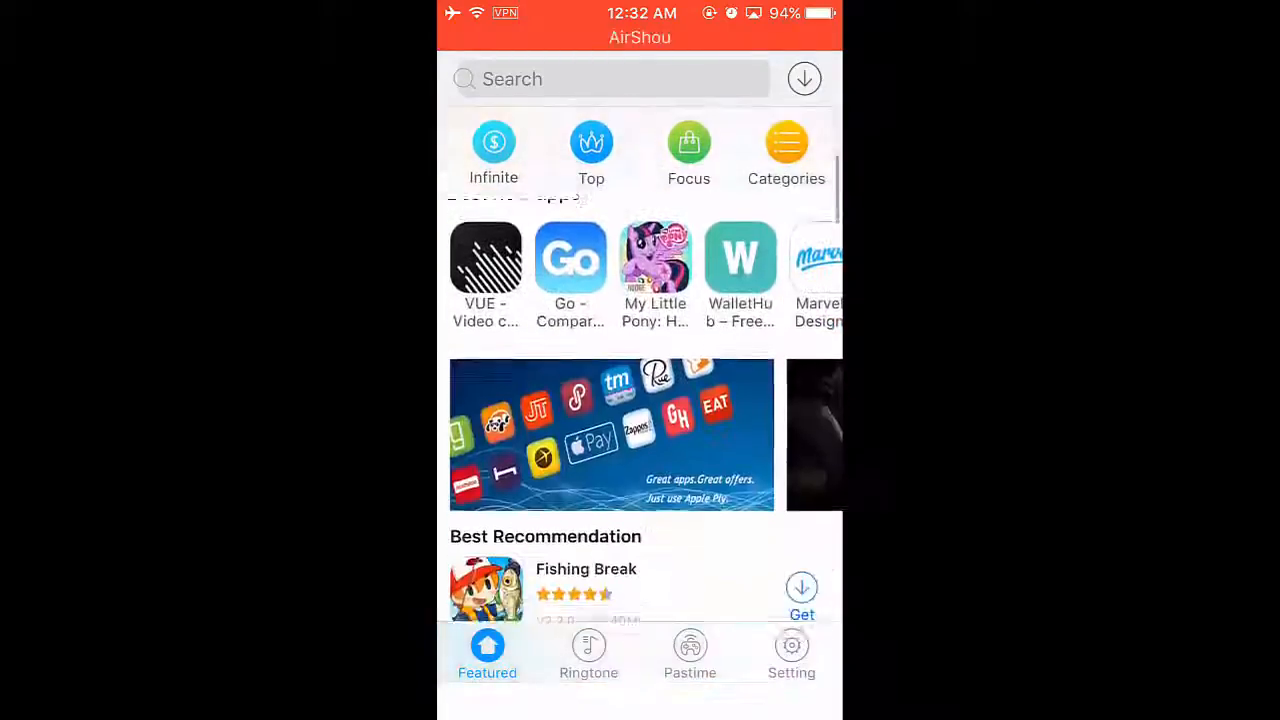
pyautogui.click(804, 79)
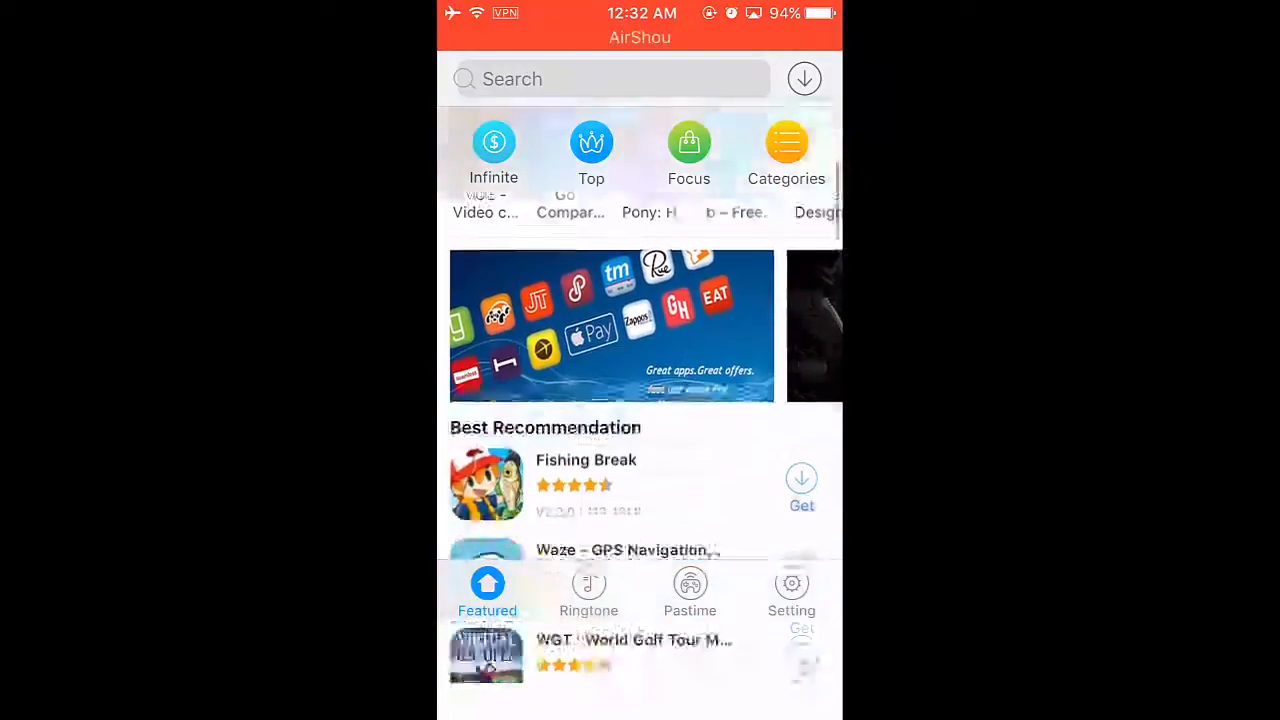
pyautogui.scroll(-3)
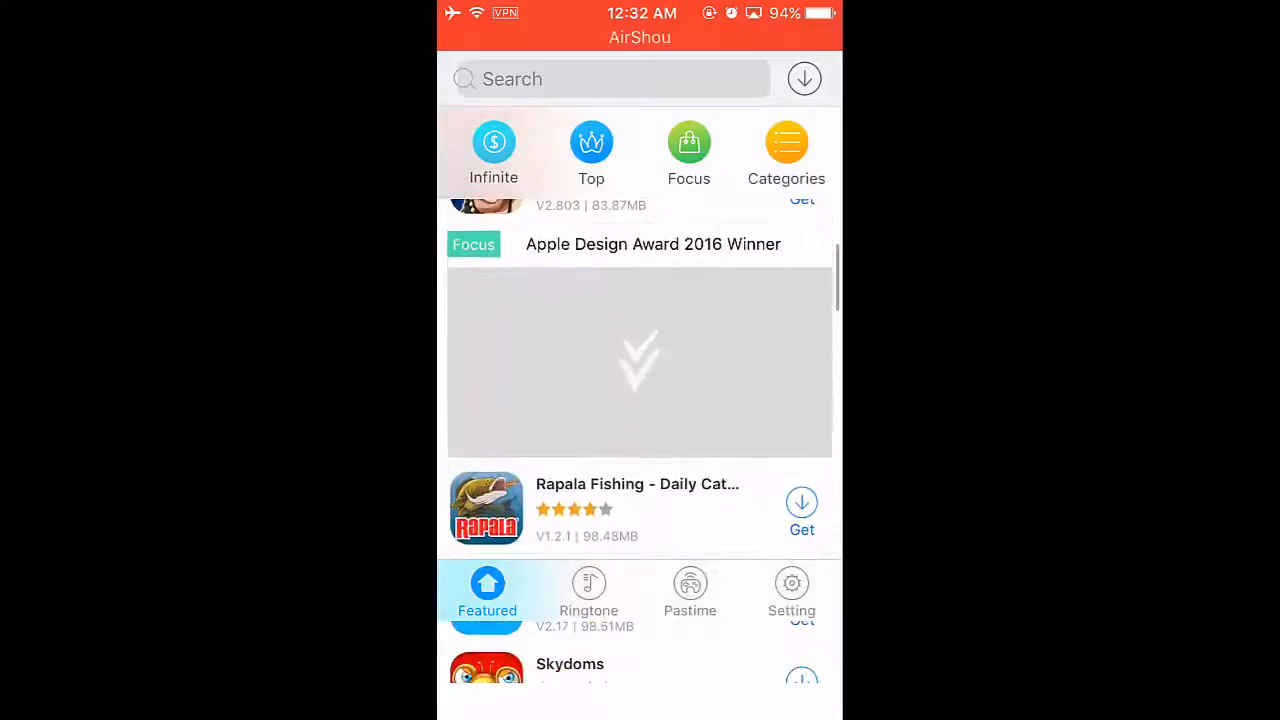
pyautogui.scroll(-3)
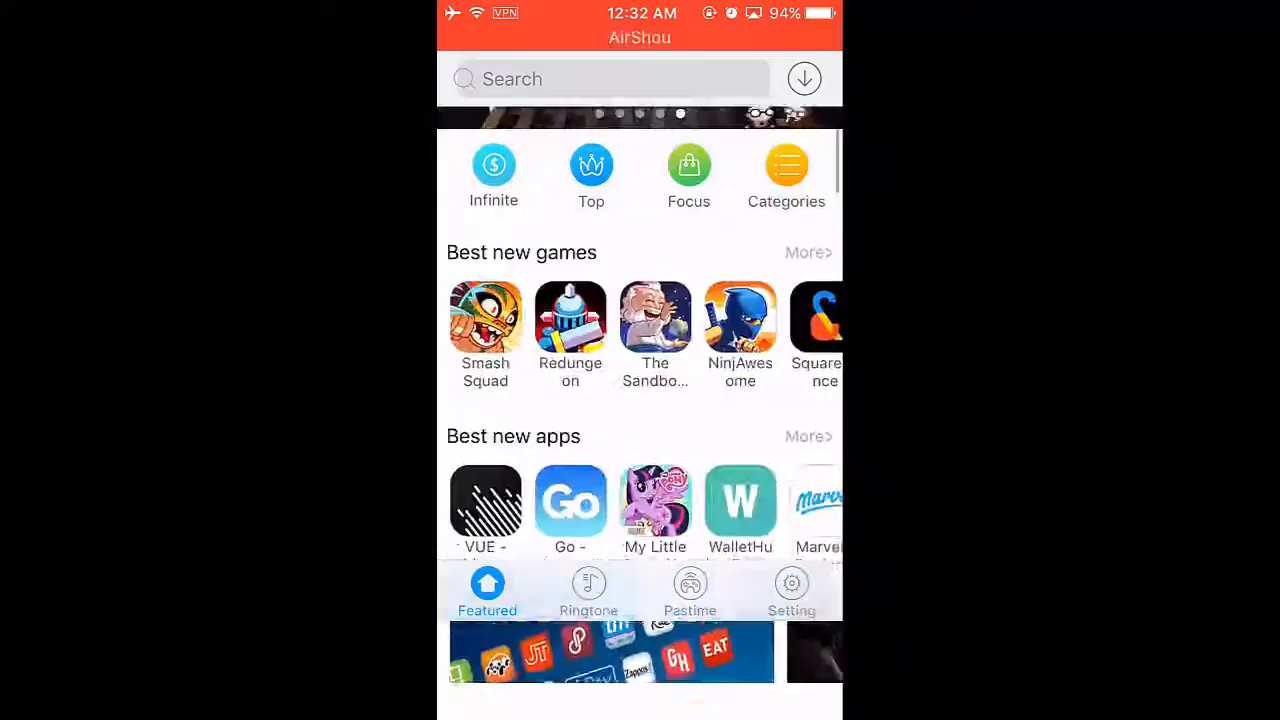
pyautogui.scroll(-3)
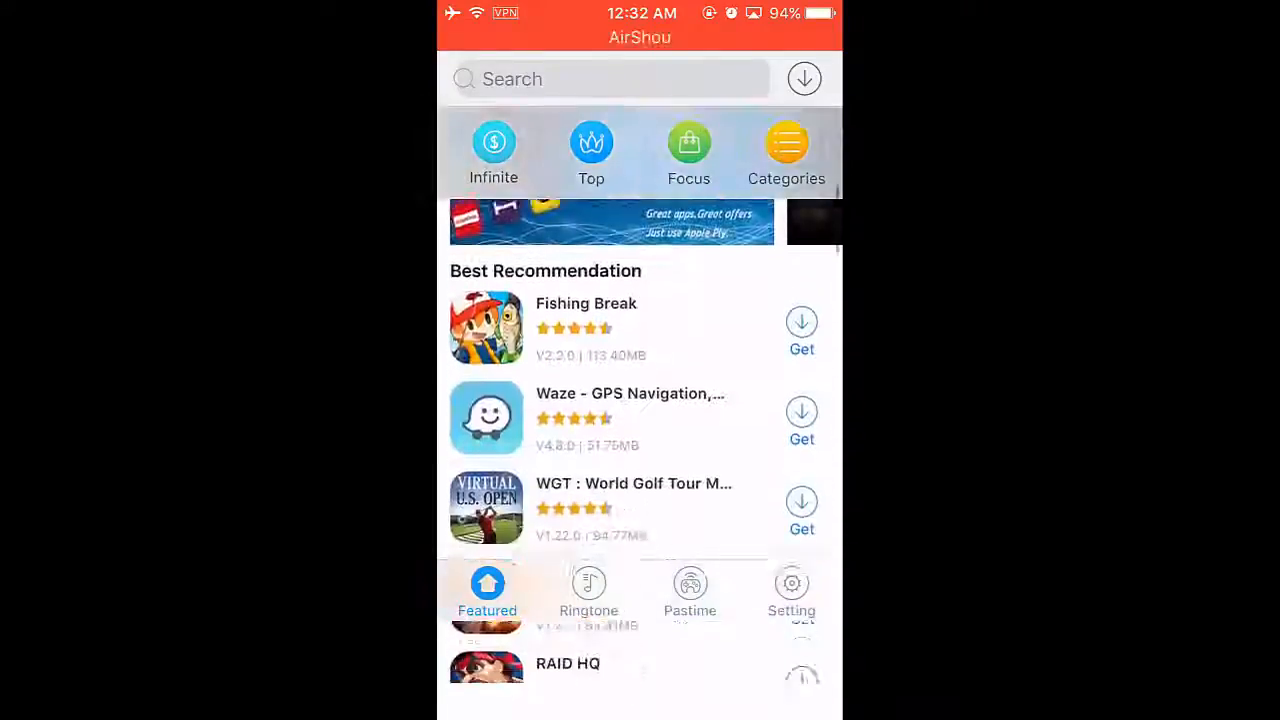